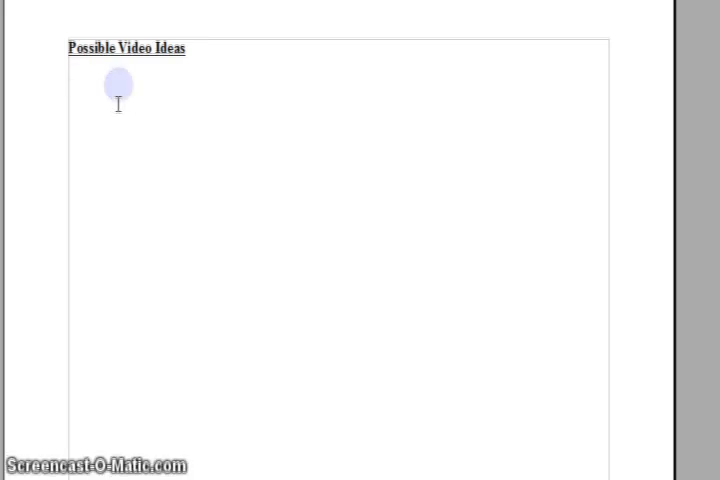
- Type 'Java Tutorials → High Quality' as the first line under the heading
{"action": "left_click", "coordinate": [68, 85]}
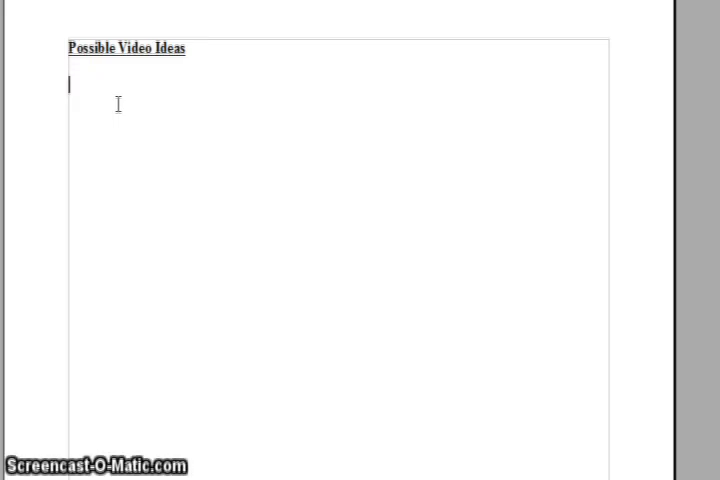
{"action": "type", "text": "Java"}
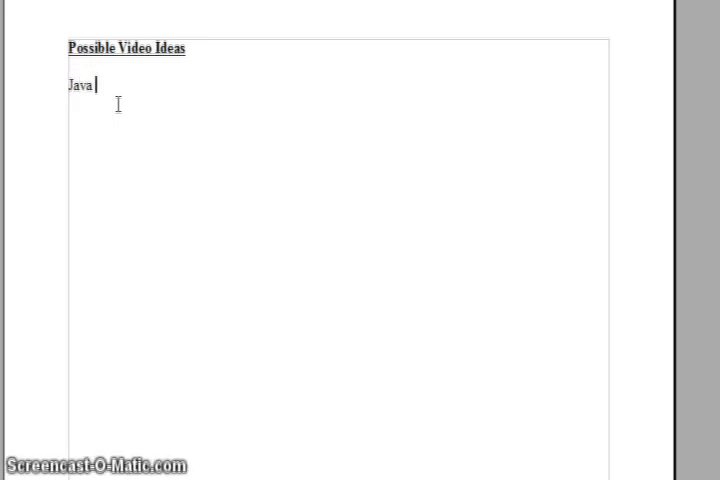
{"action": "type", "text": "Tutorail"}
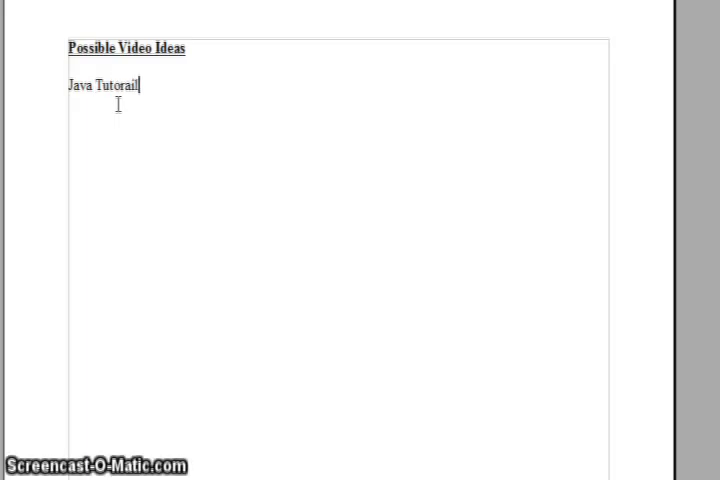
{"action": "key", "text": "BackSpace"}
{"action": "type", "text": "ials"}
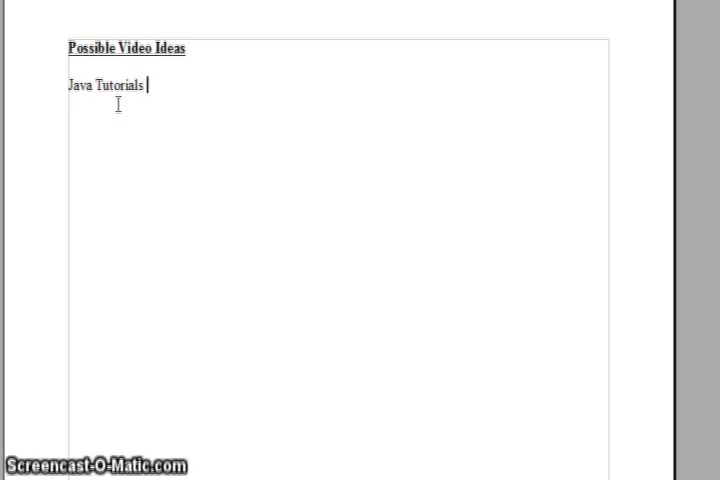
{"action": "type", "text": "->"}
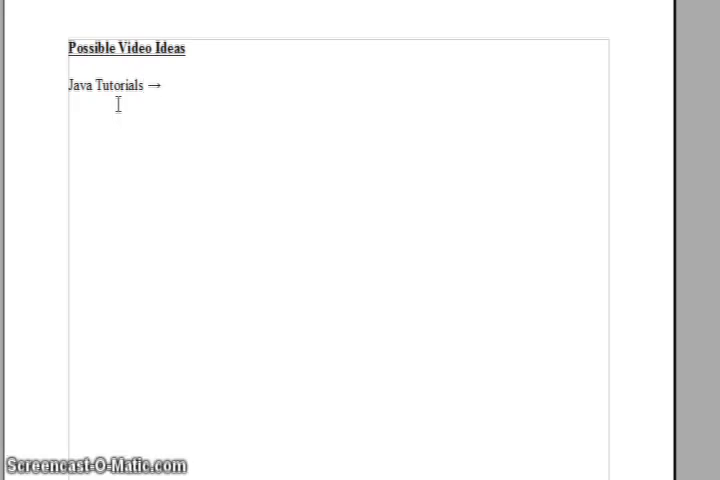
{"action": "type", "text": "High"}
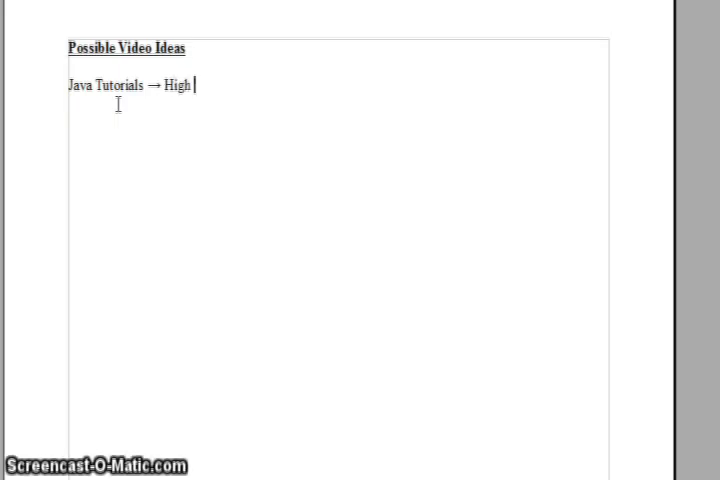
{"action": "type", "text": "Quality"}
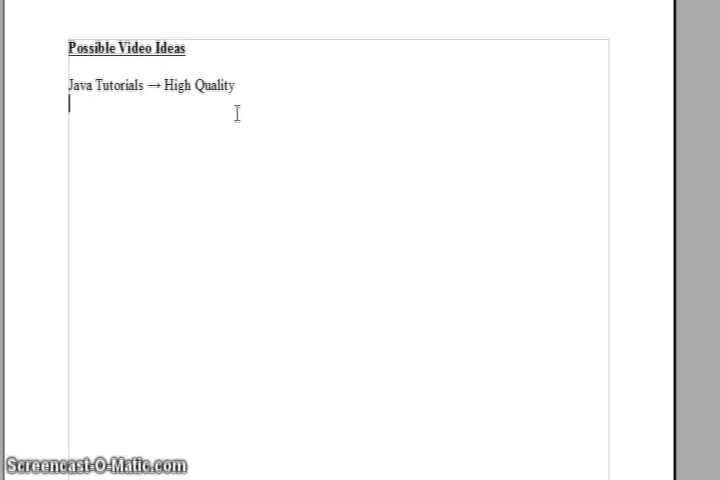
- Add the lines 'Maths Tutorials', 'Physics Tutorials' and 'Electorincs' below the Java line
{"action": "type", "text": "Maths Tutorials"}
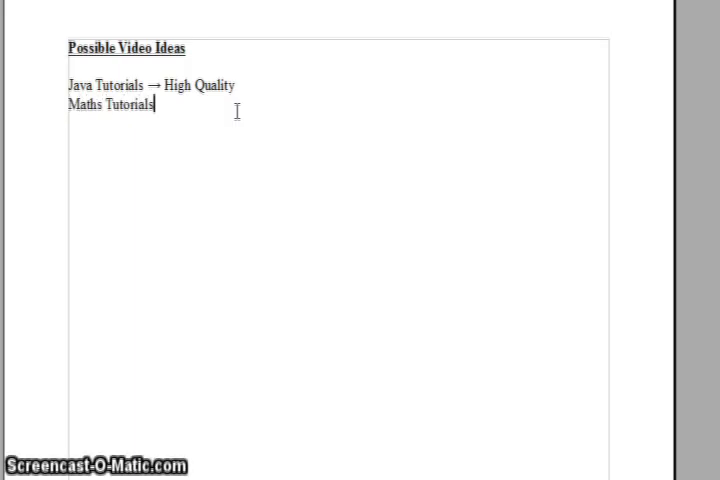
{"action": "type", "text": "Py"}
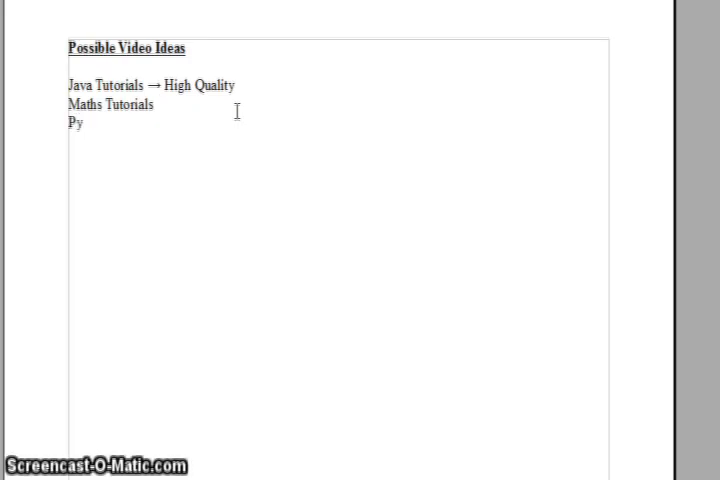
{"action": "type", "text": "hysics"}
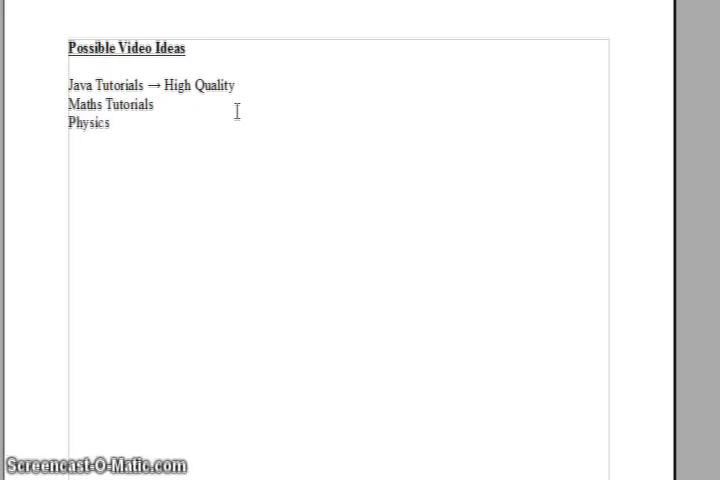
{"action": "type", "text": "Tutorials"}
{"action": "type", "text": "Elector"}
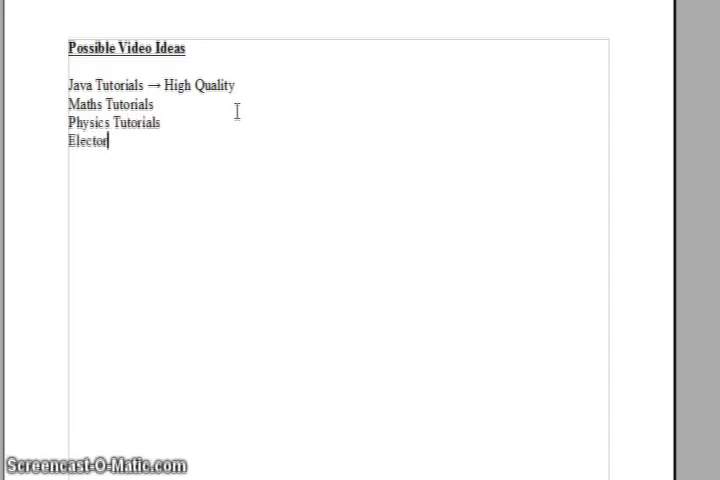
{"action": "type", "text": "incs"}
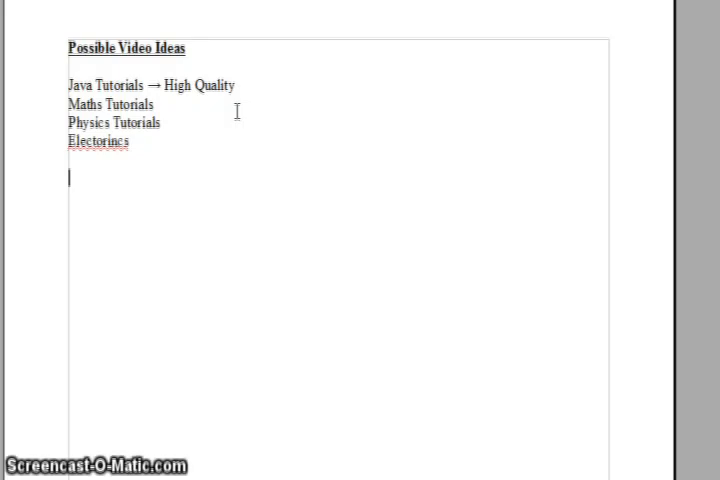
{"action": "mouse_move", "coordinate": [175, 143]}
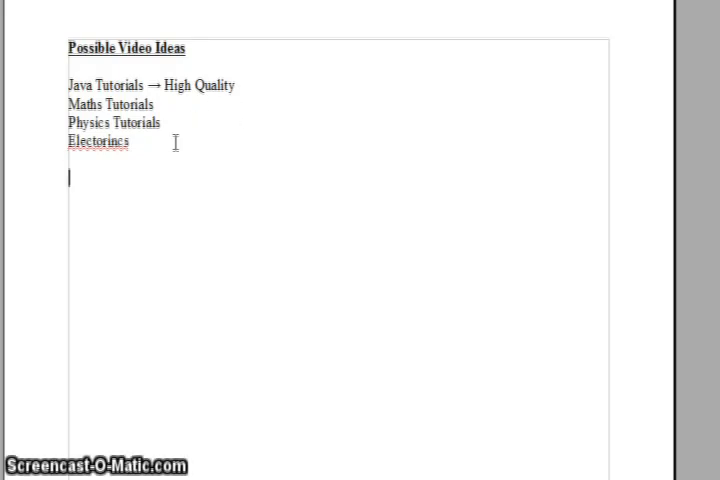
{"action": "right_click", "coordinate": [98, 141]}
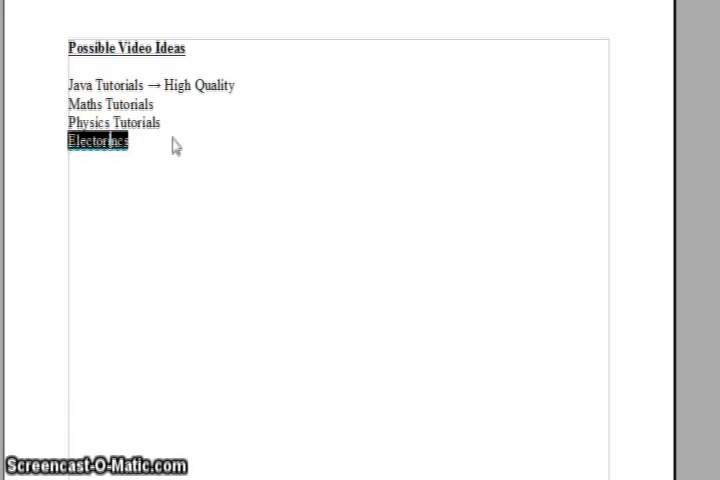
{"action": "left_click", "coordinate": [128, 141]}
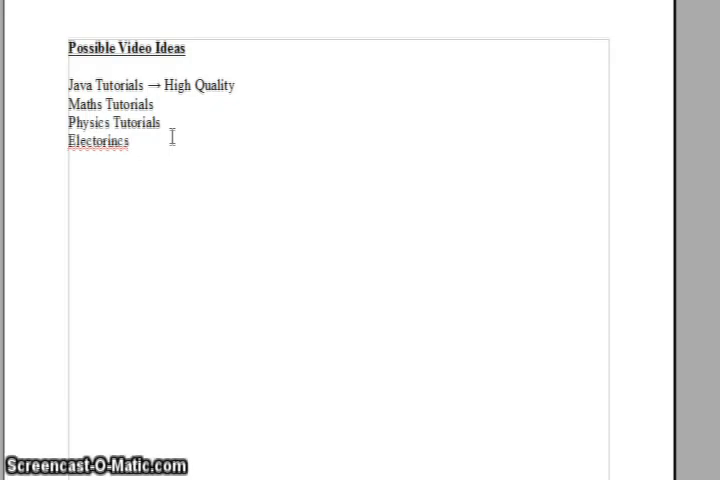
{"action": "mouse_move", "coordinate": [170, 411]}
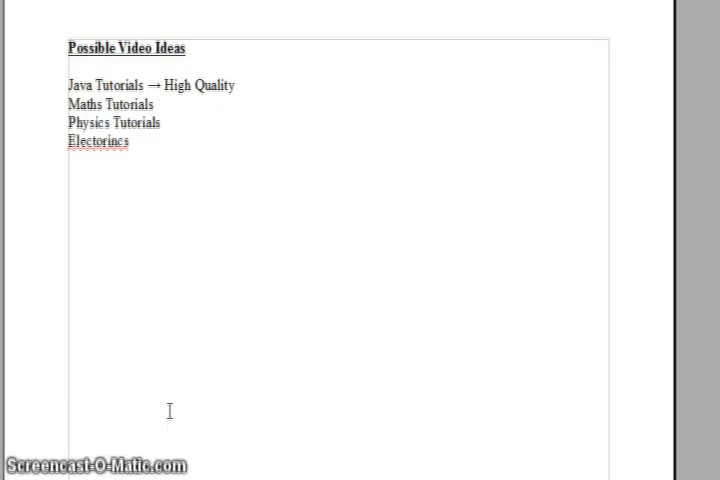
{"action": "mouse_move", "coordinate": [316, 393]}
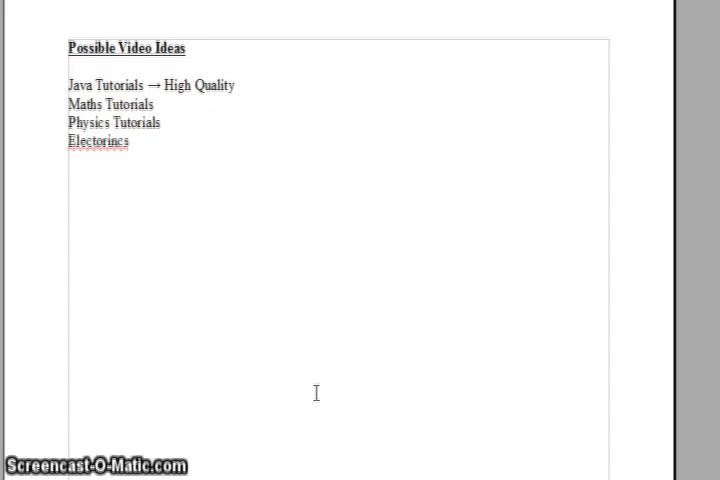